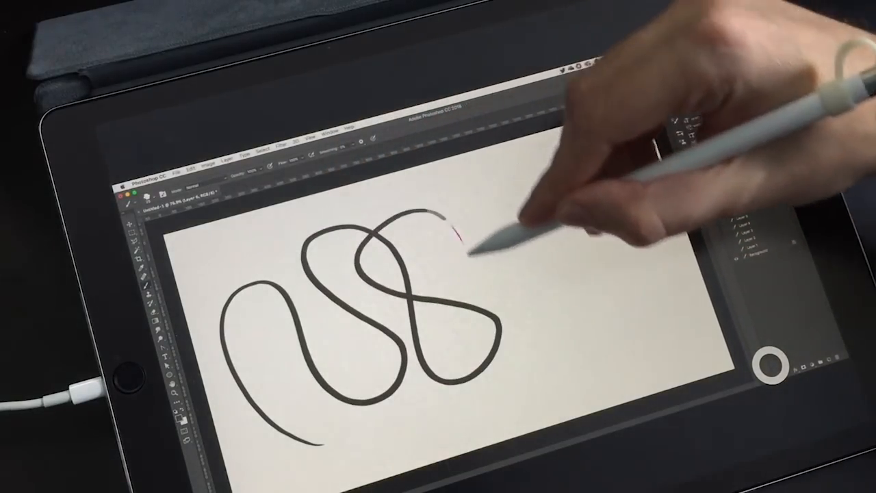
- Draw a new looping black curve sweeping up to the right and down to the lower right
drag(458, 236, 582, 335)
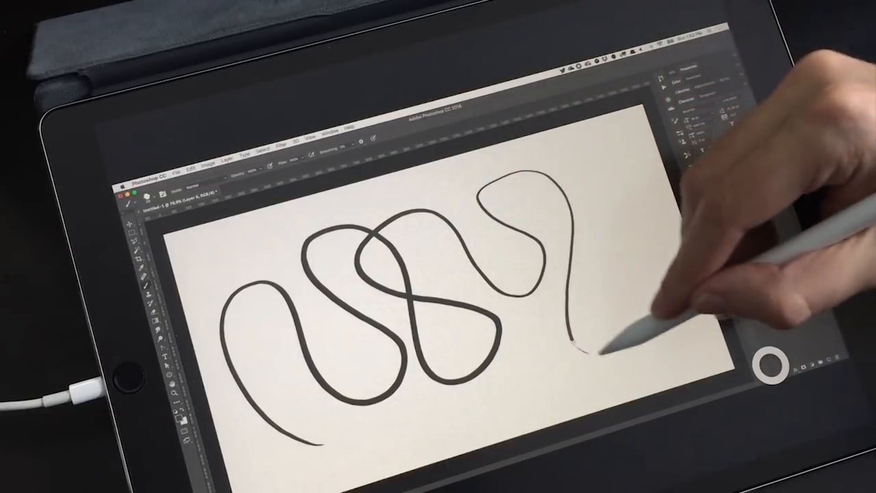